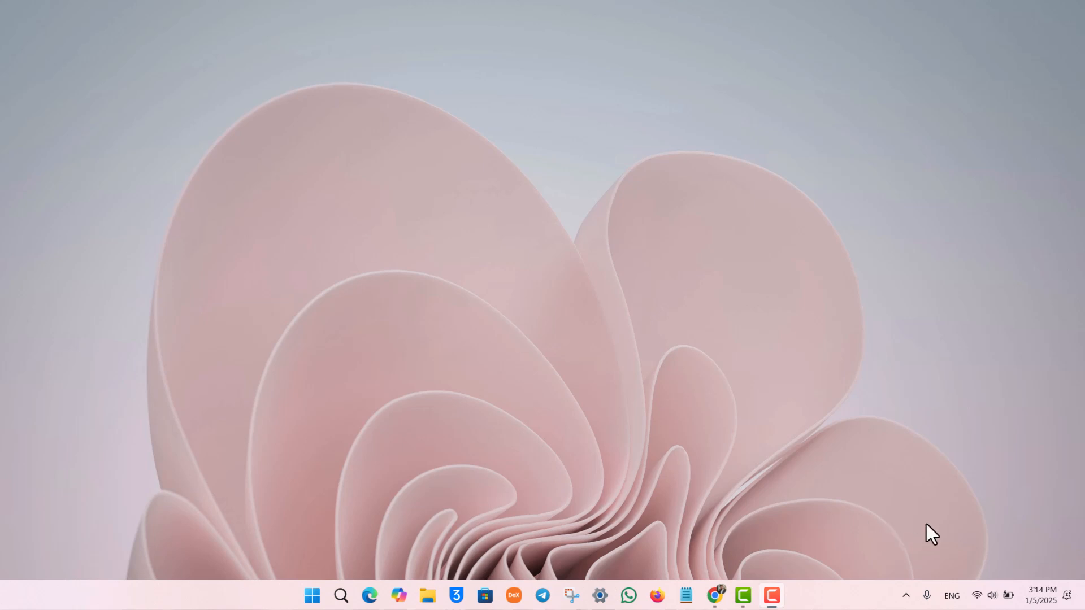
- Open Settings and navigate through System and Time & language to the Date & time page
{"action": "left_click", "coordinate": [1040, 598]}
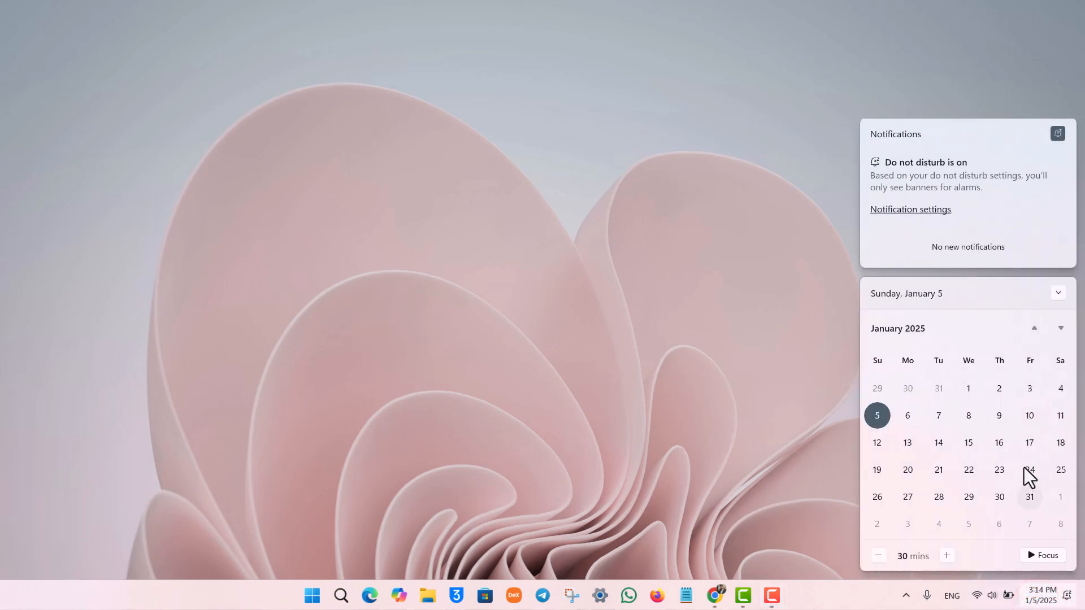
{"action": "mouse_move", "coordinate": [708, 326]}
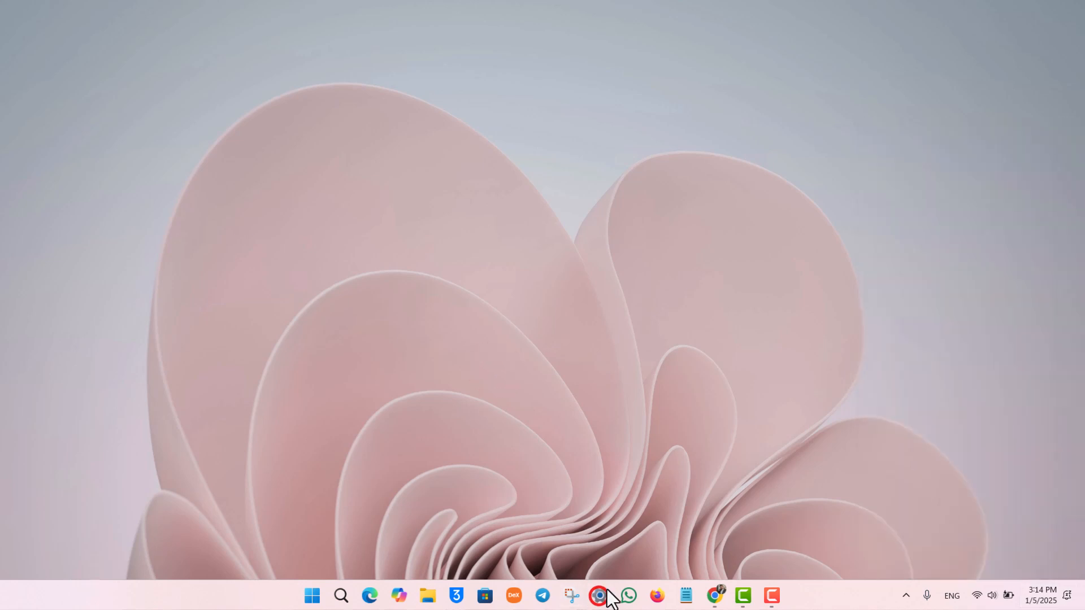
{"action": "left_click", "coordinate": [599, 595]}
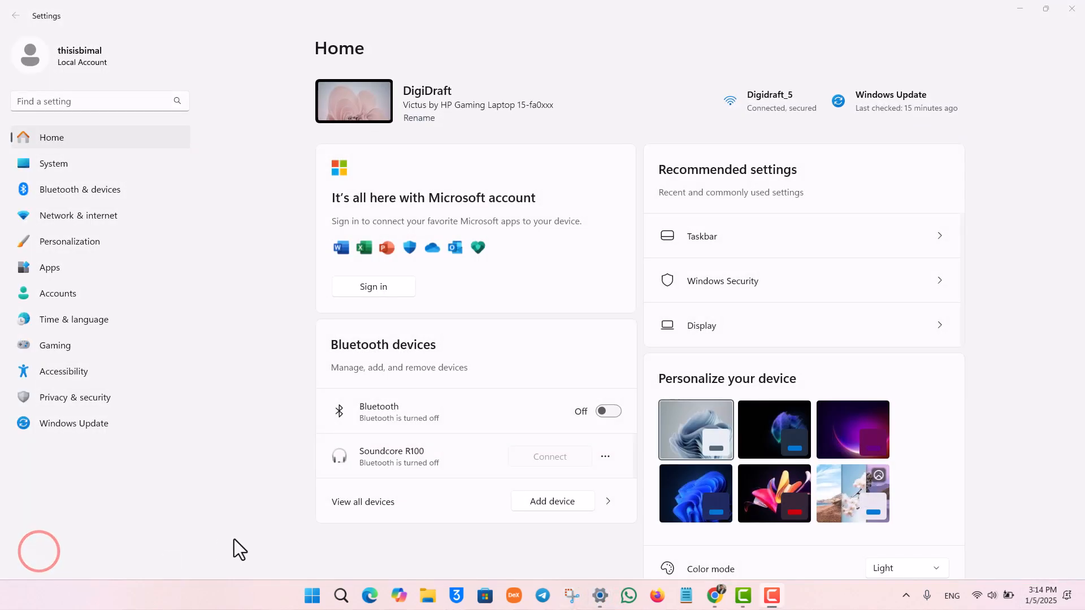
{"action": "mouse_move", "coordinate": [72, 397]}
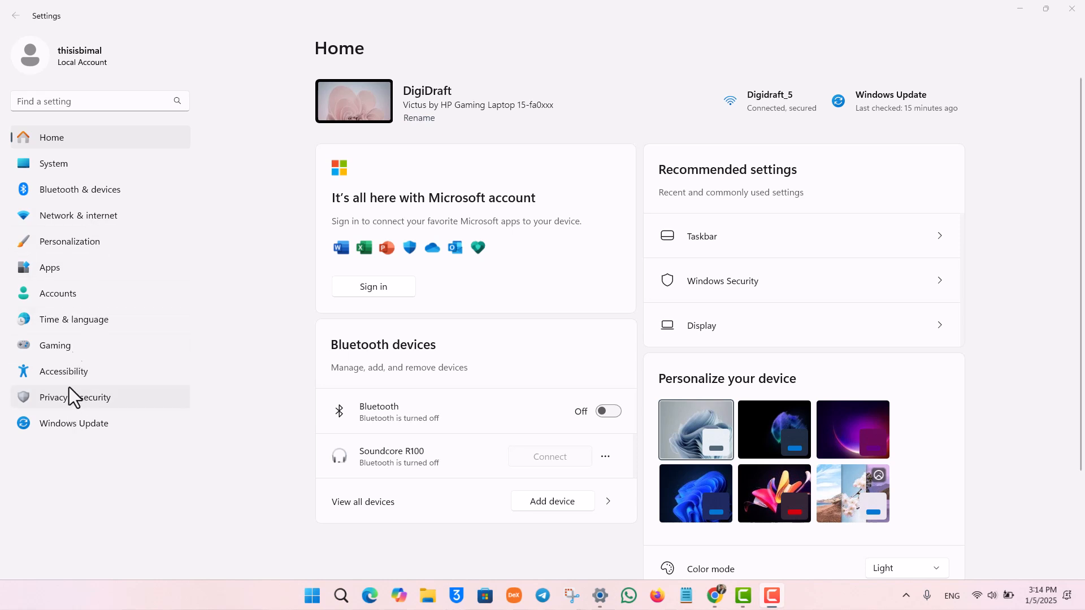
{"action": "left_click", "coordinate": [53, 163]}
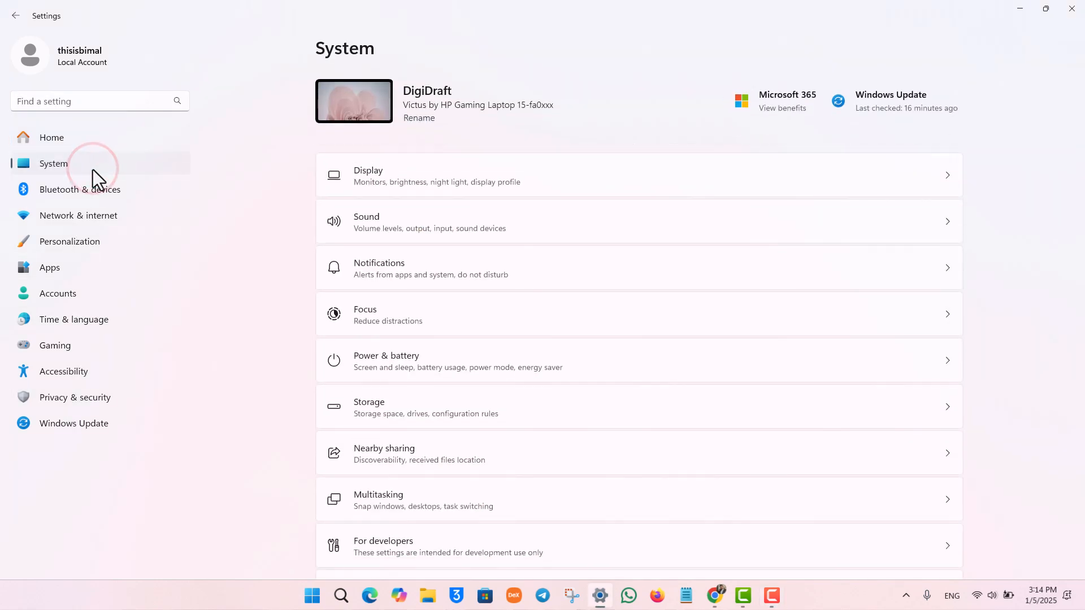
{"action": "left_click", "coordinate": [73, 319]}
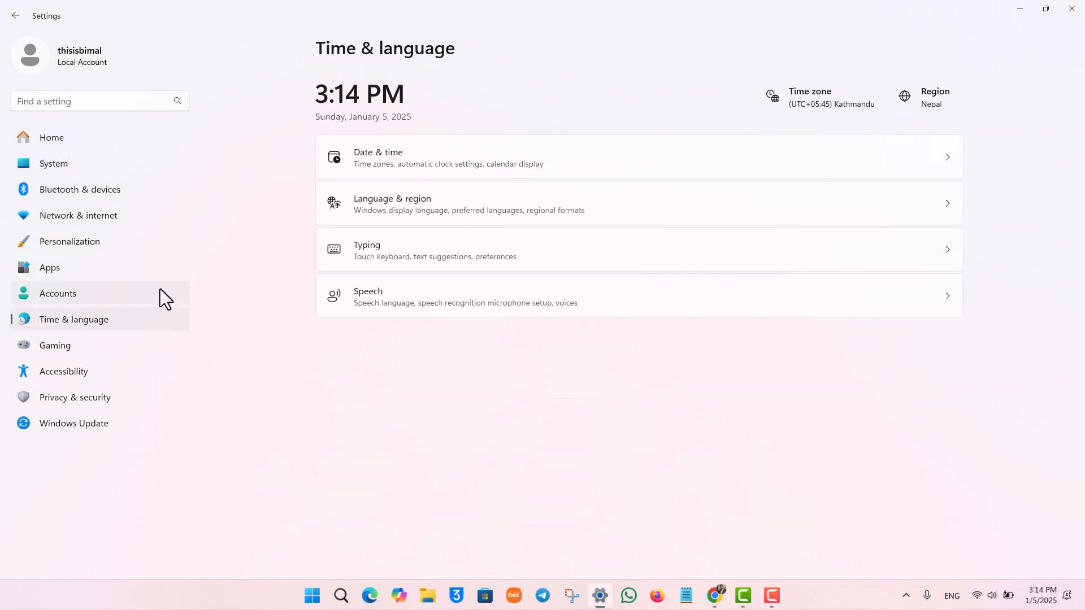
{"action": "left_click", "coordinate": [567, 157]}
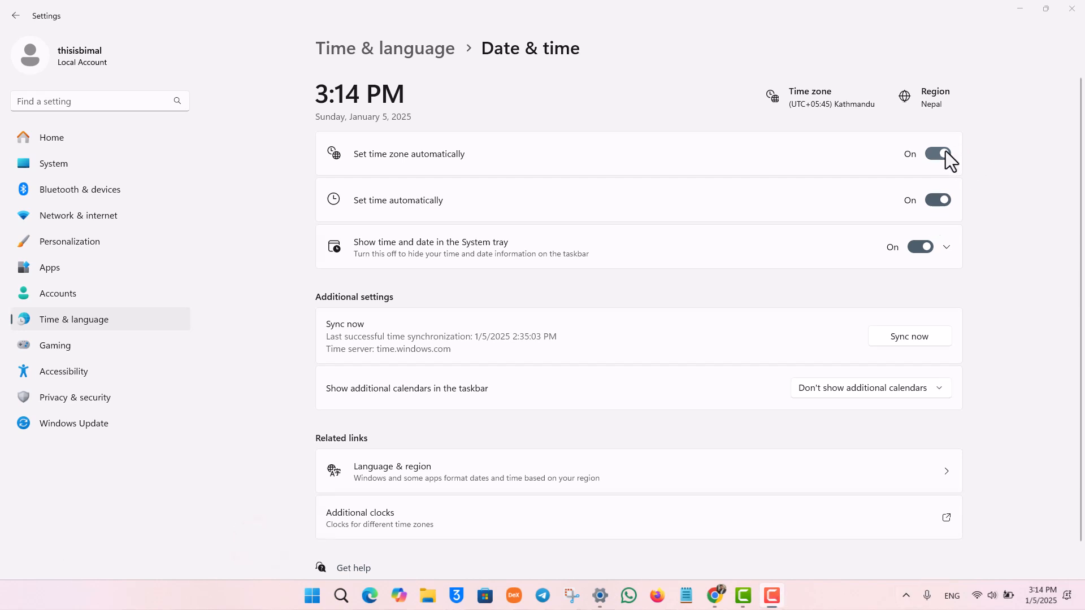
- Switch 'Set time zone automatically' off and back on, confirm automatic time is on, and close Settings
{"action": "left_click", "coordinate": [938, 153]}
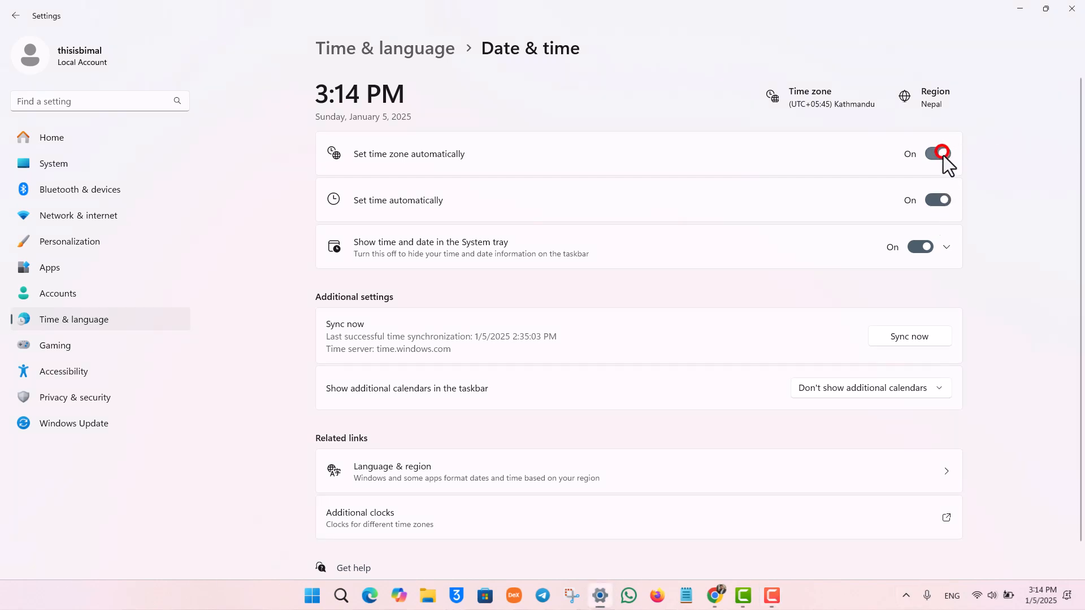
{"action": "left_click", "coordinate": [938, 153]}
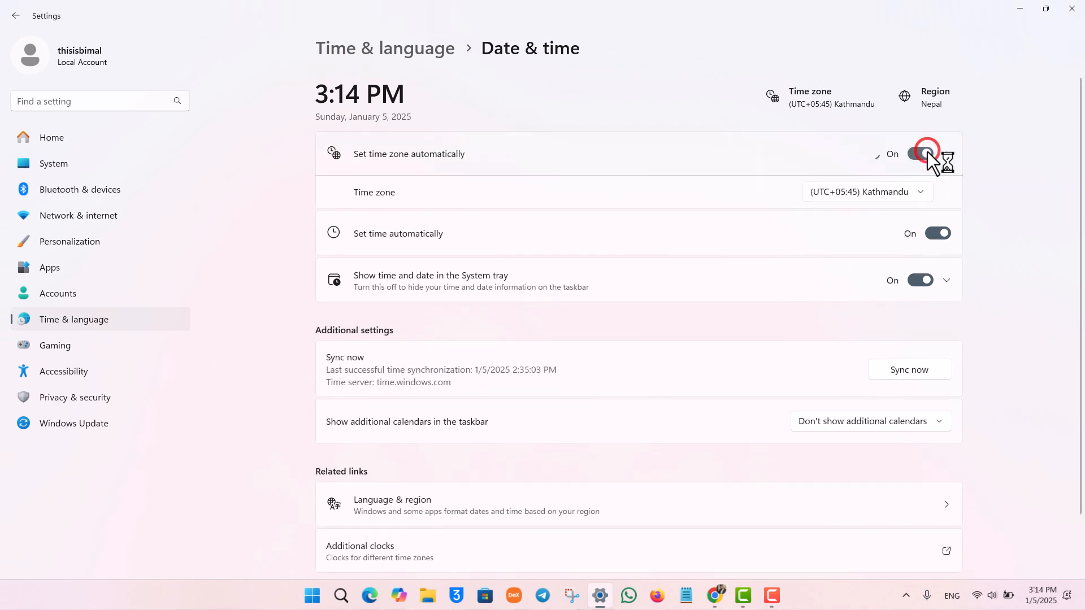
{"action": "left_click", "coordinate": [938, 154]}
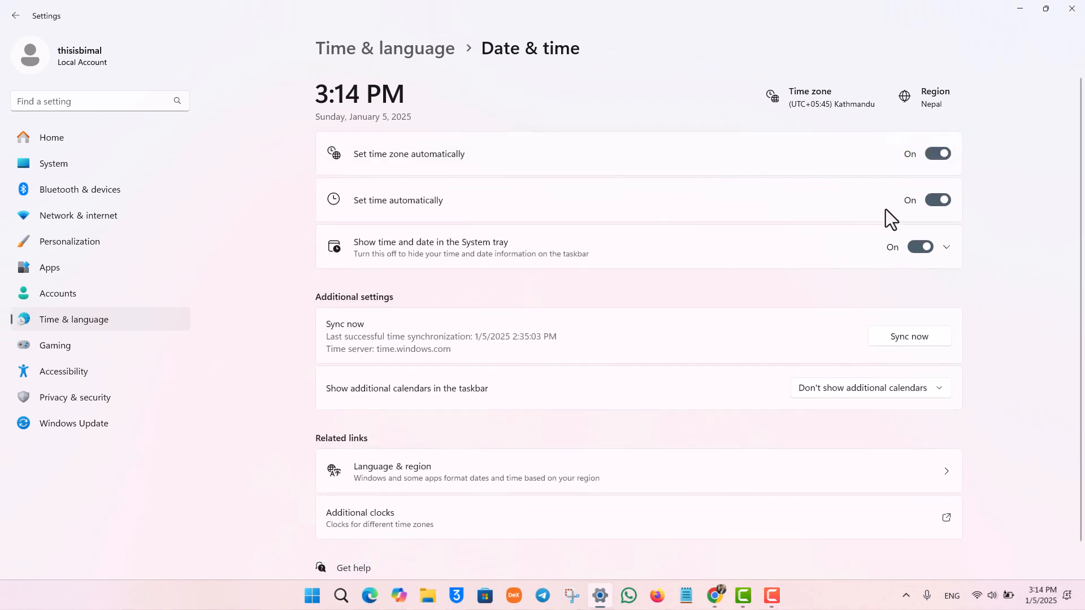
{"action": "mouse_move", "coordinate": [908, 207]}
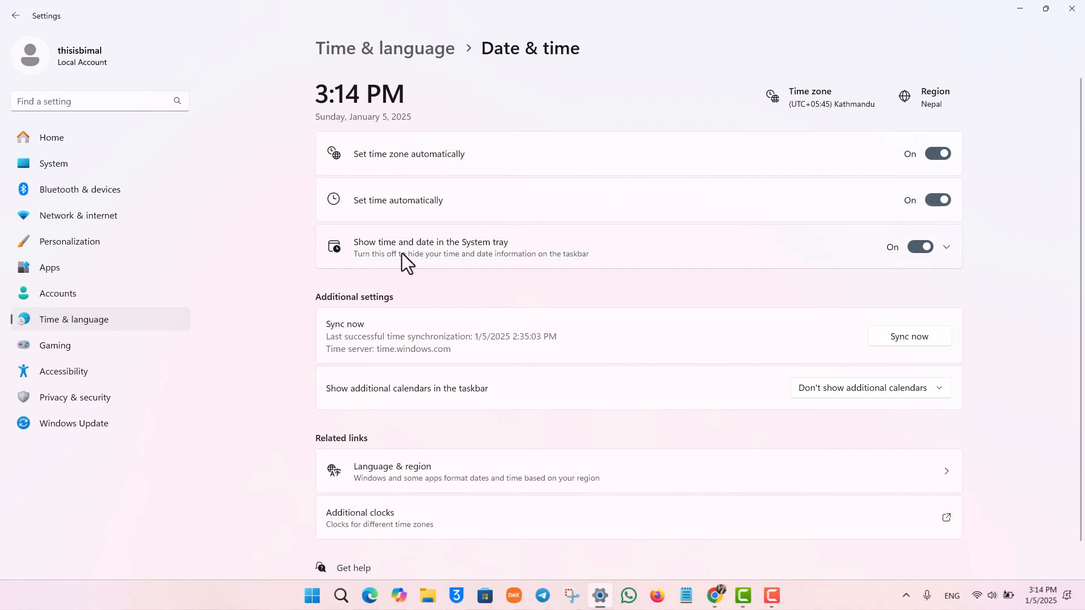
{"action": "scroll", "scroll_direction": "down", "scroll_amount": 3}
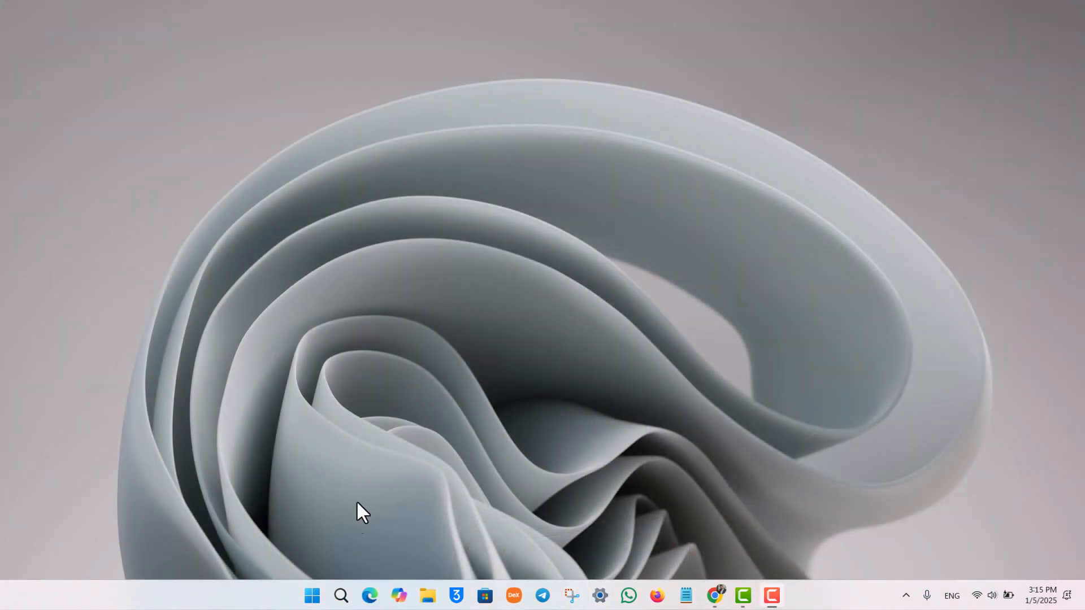
- Search for 'cmd' and run Command Prompt as administrator, approving the UAC prompt
{"action": "left_click", "coordinate": [340, 595]}
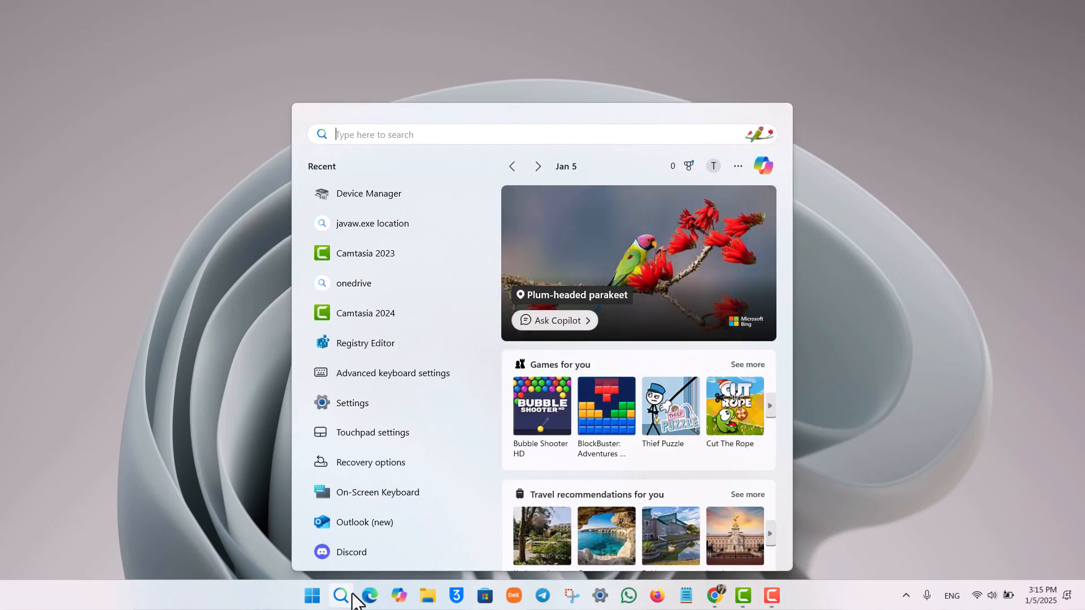
{"action": "type", "text": "cmd"}
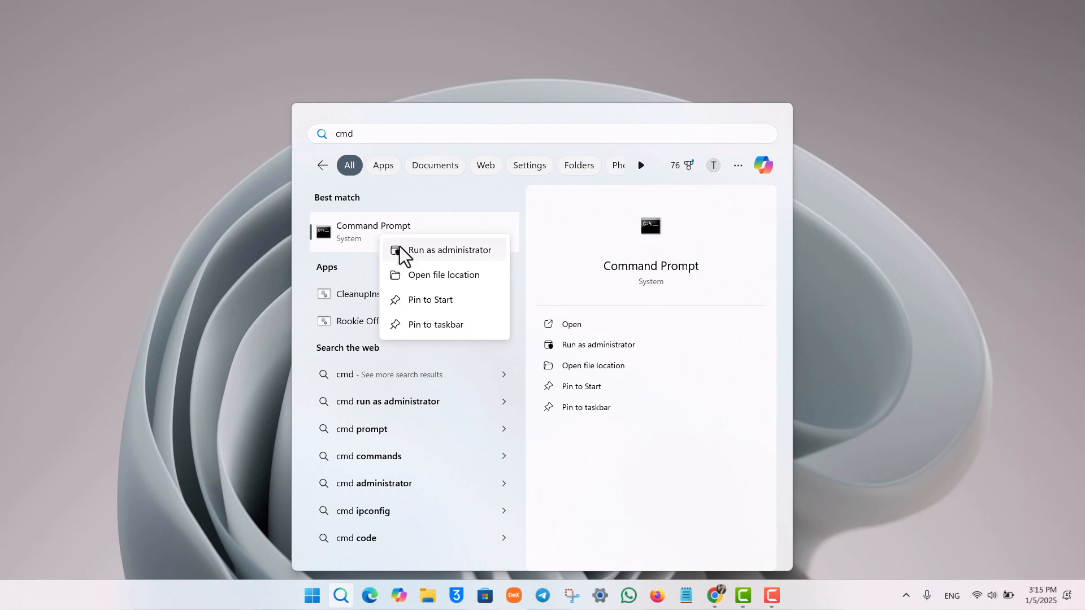
{"action": "left_click", "coordinate": [450, 250]}
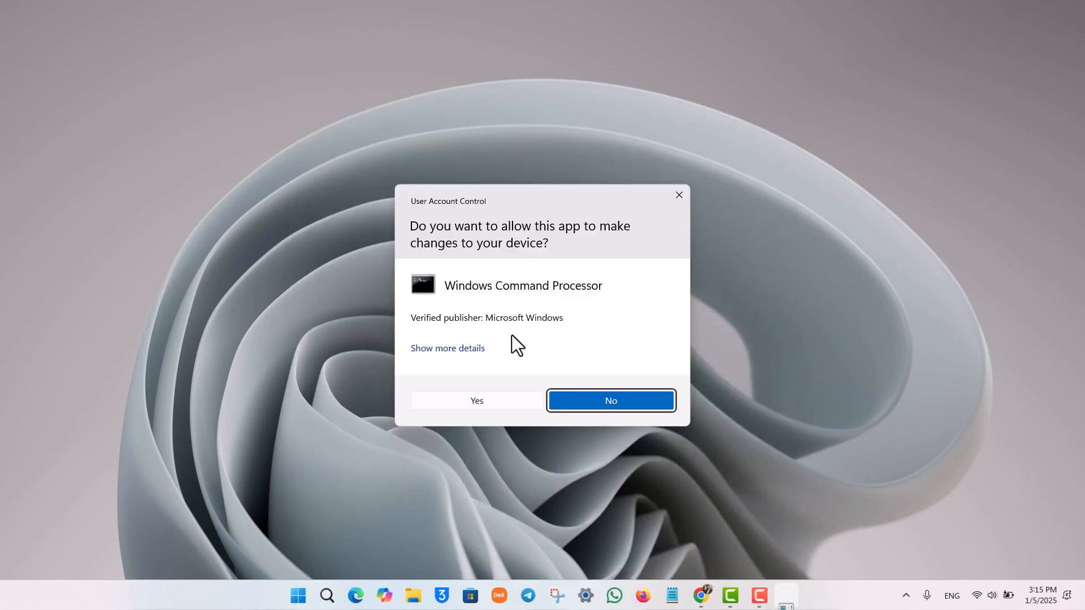
{"action": "left_click", "coordinate": [476, 401]}
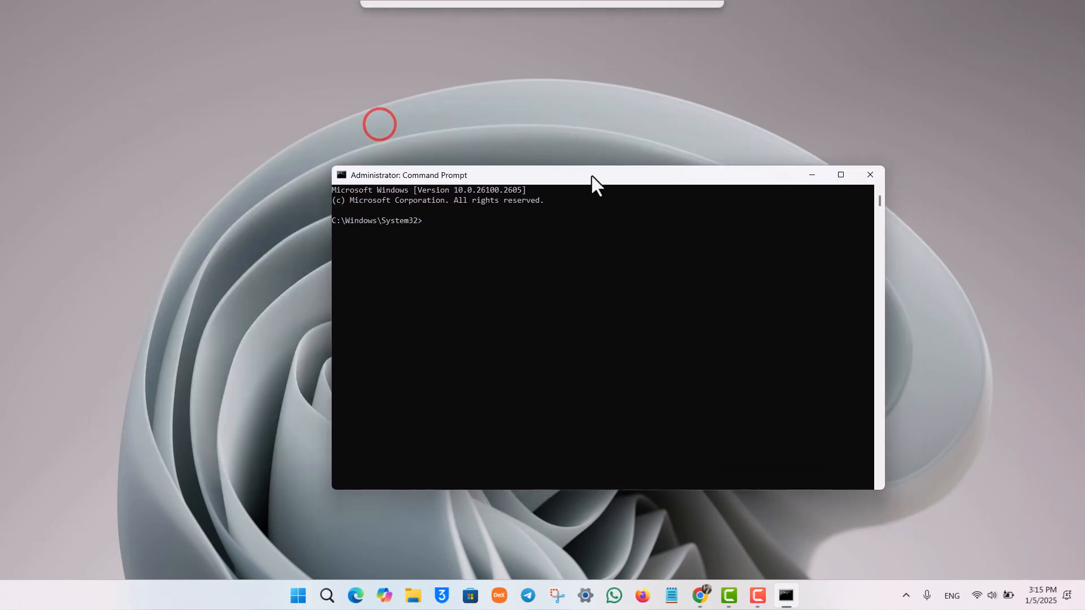
- Run 'sfc /scannow' in the admin Command Prompt, then close the window
{"action": "type", "text": "sfc /"}
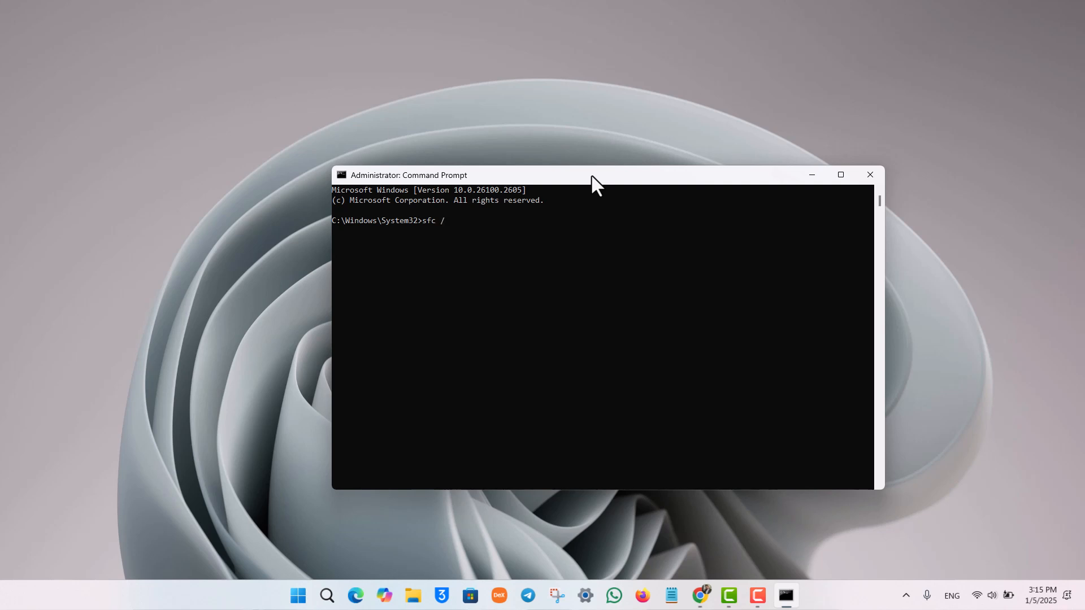
{"action": "type", "text": "scannow"}
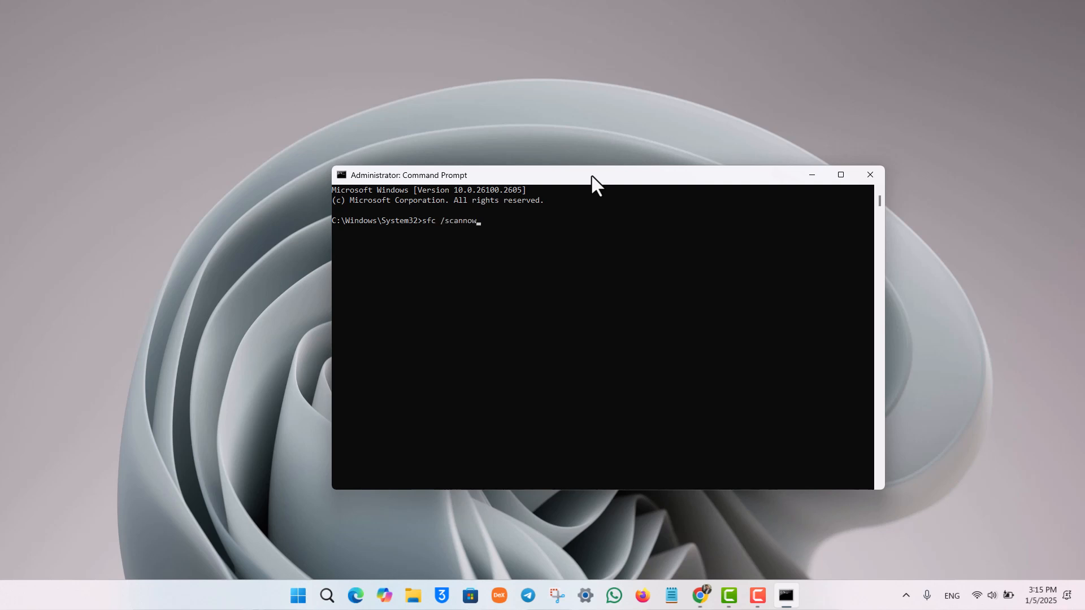
{"action": "mouse_move", "coordinate": [446, 240]}
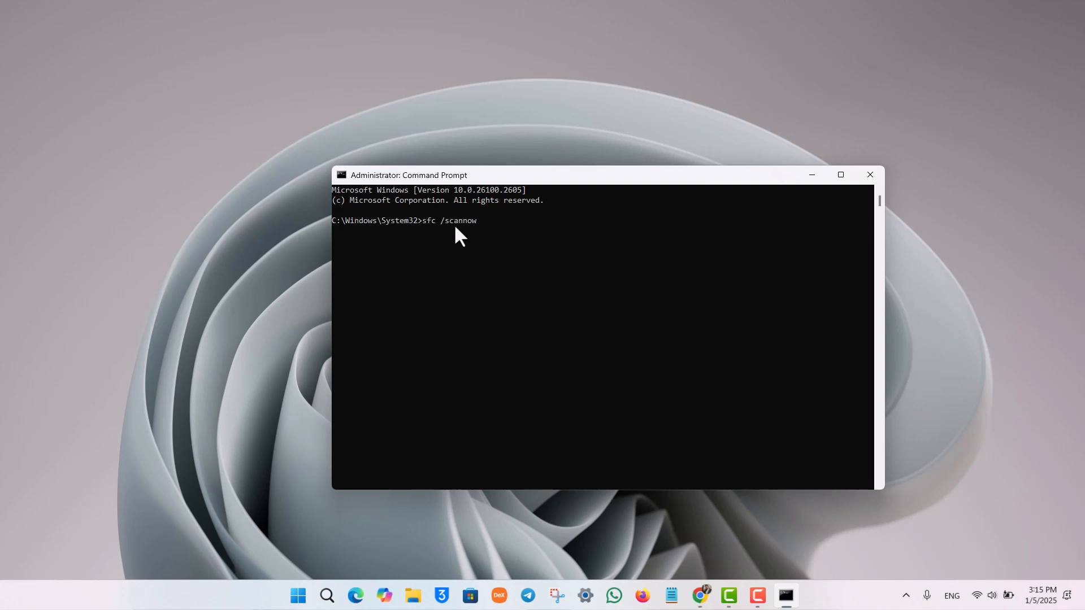
{"action": "mouse_move", "coordinate": [414, 227]}
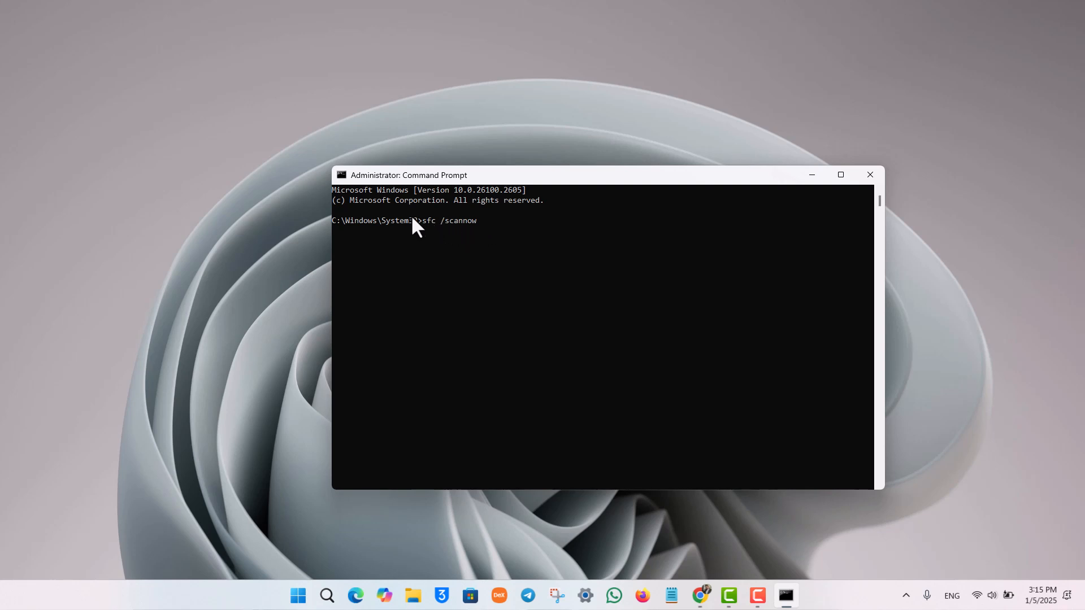
{"action": "mouse_move", "coordinate": [511, 237]}
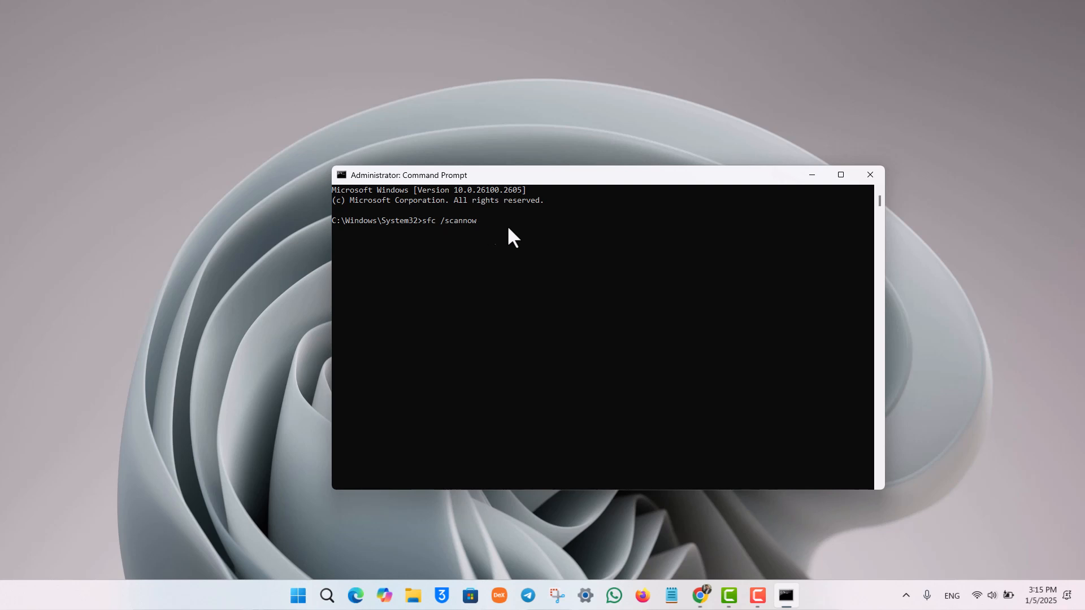
{"action": "mouse_move", "coordinate": [526, 230]}
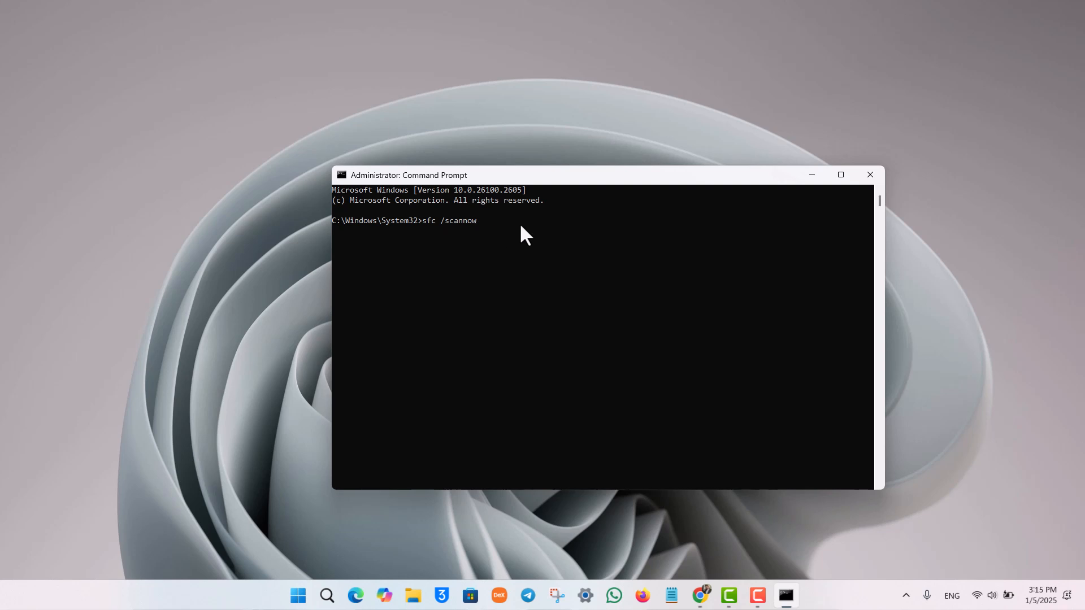
{"action": "key", "text": "Enter"}
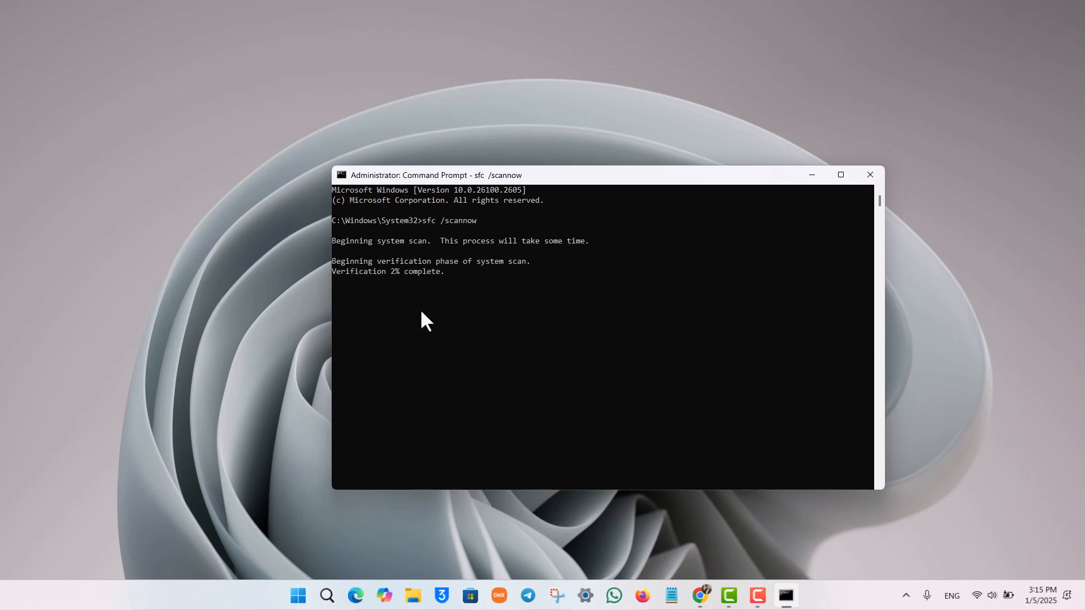
{"action": "left_click", "coordinate": [869, 174]}
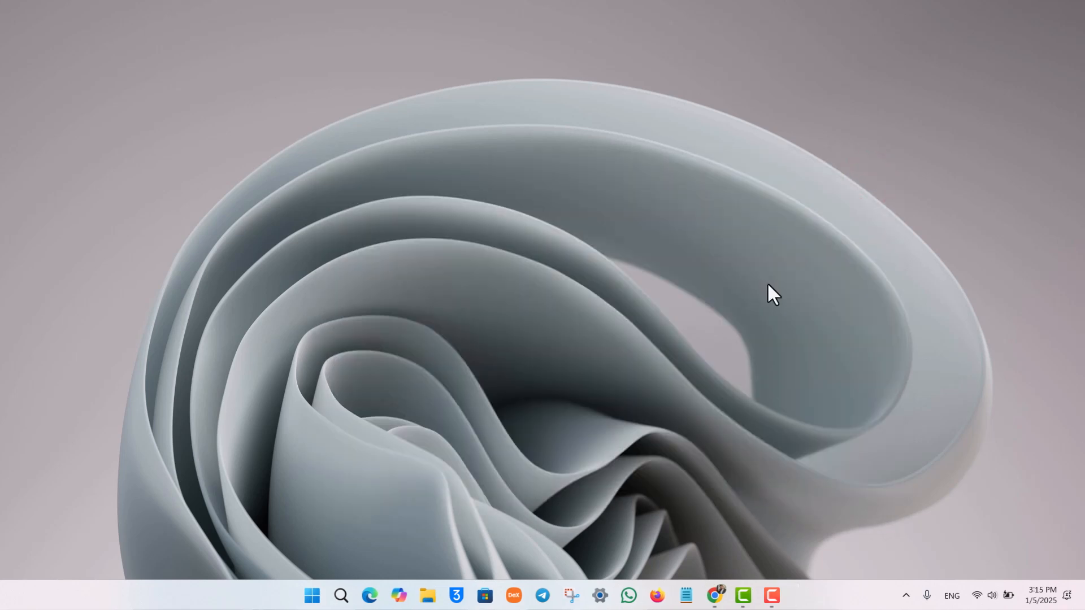
{"action": "mouse_move", "coordinate": [781, 292]}
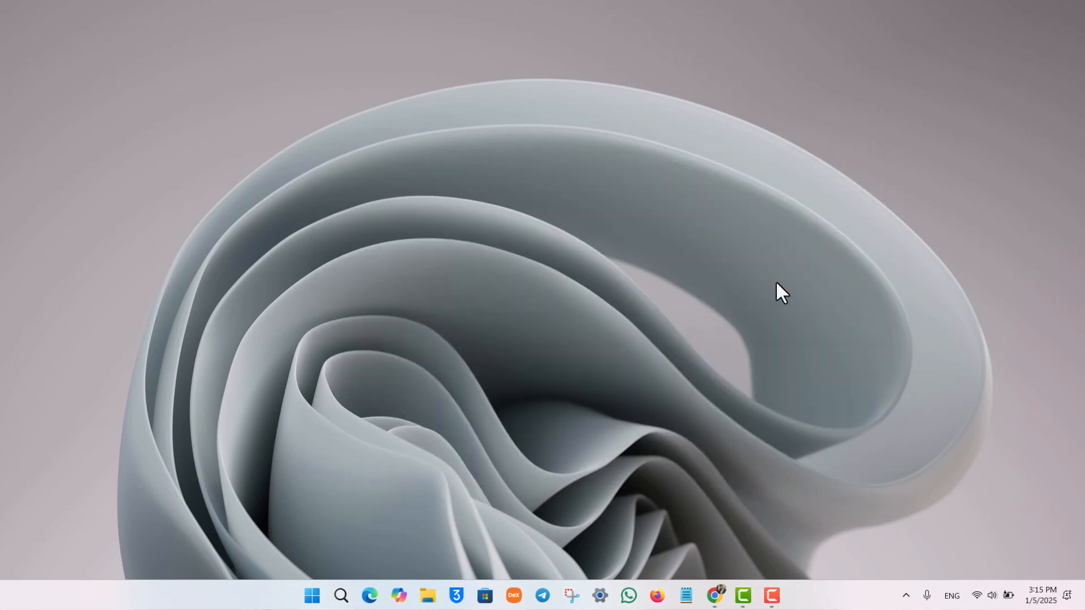
{"action": "right_click", "coordinate": [780, 293]}
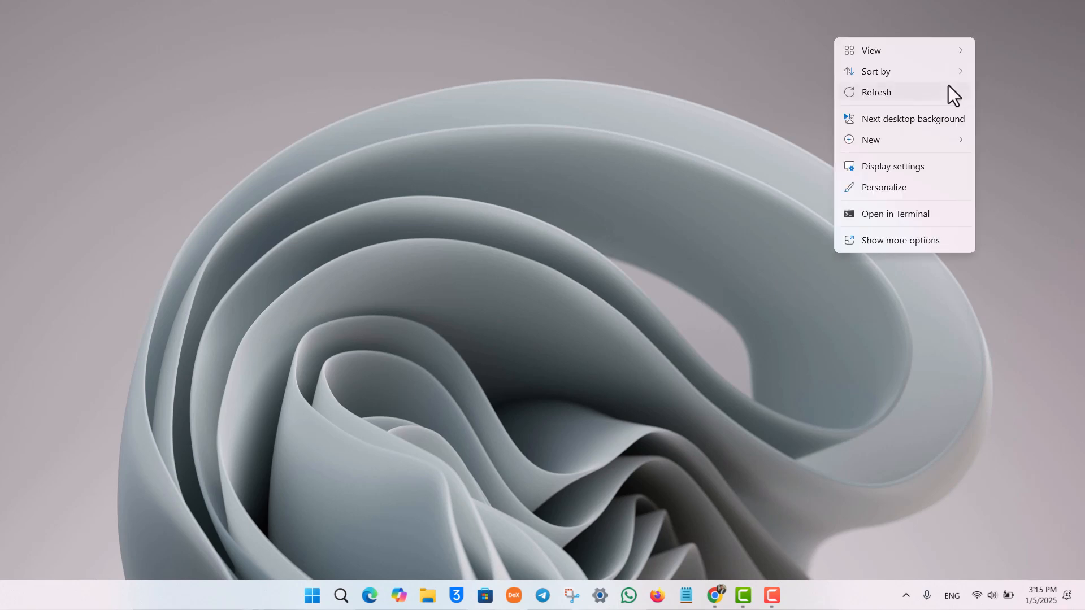
{"action": "left_click", "coordinate": [383, 462]}
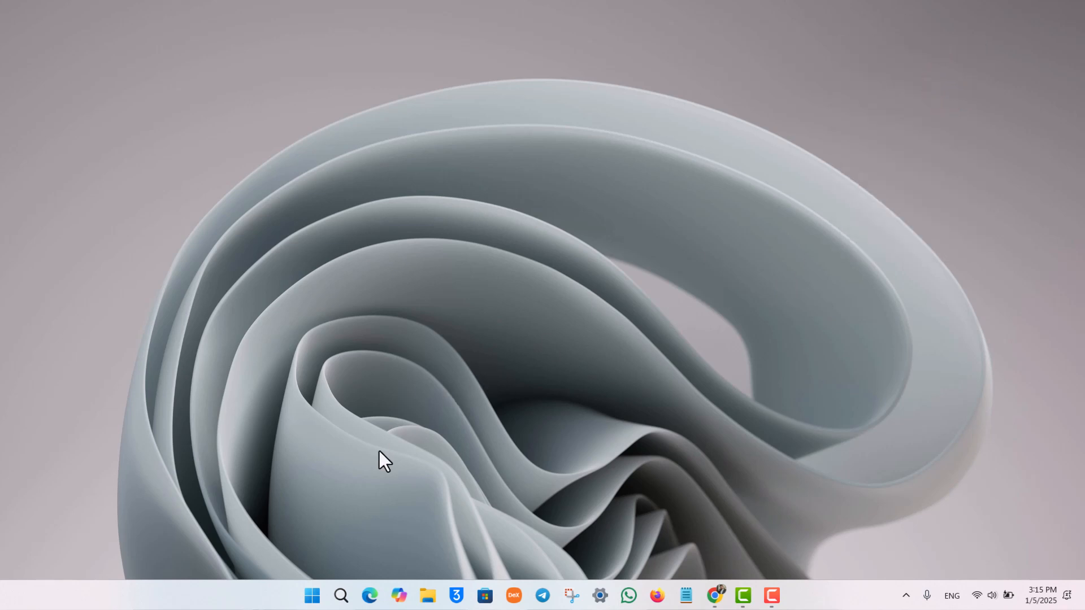